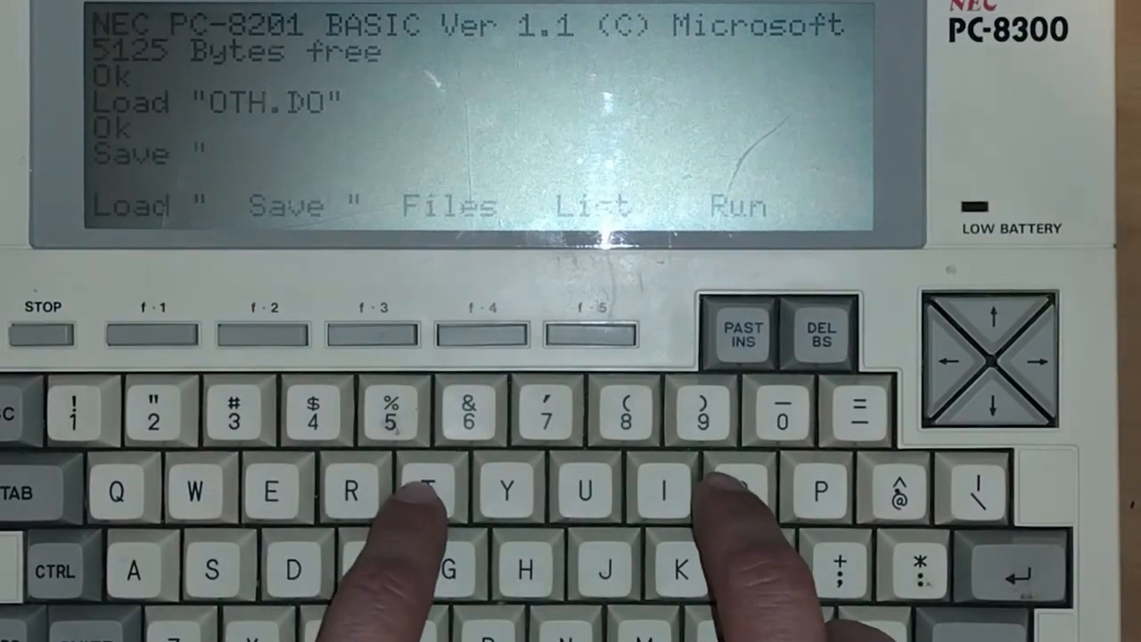
text(OTH.BA)
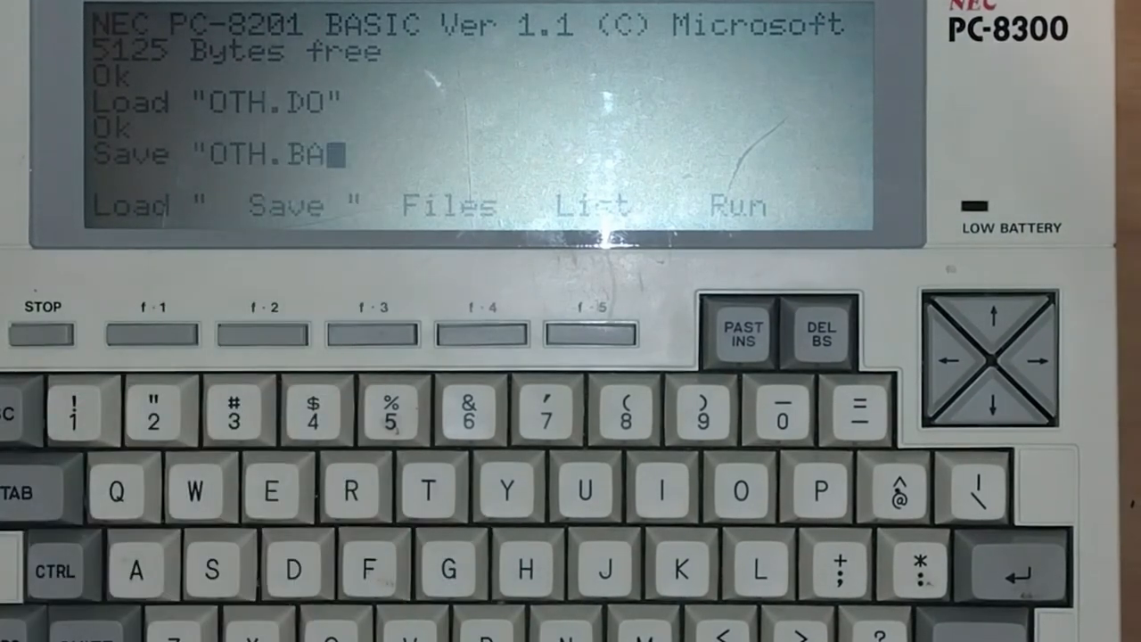
text(")
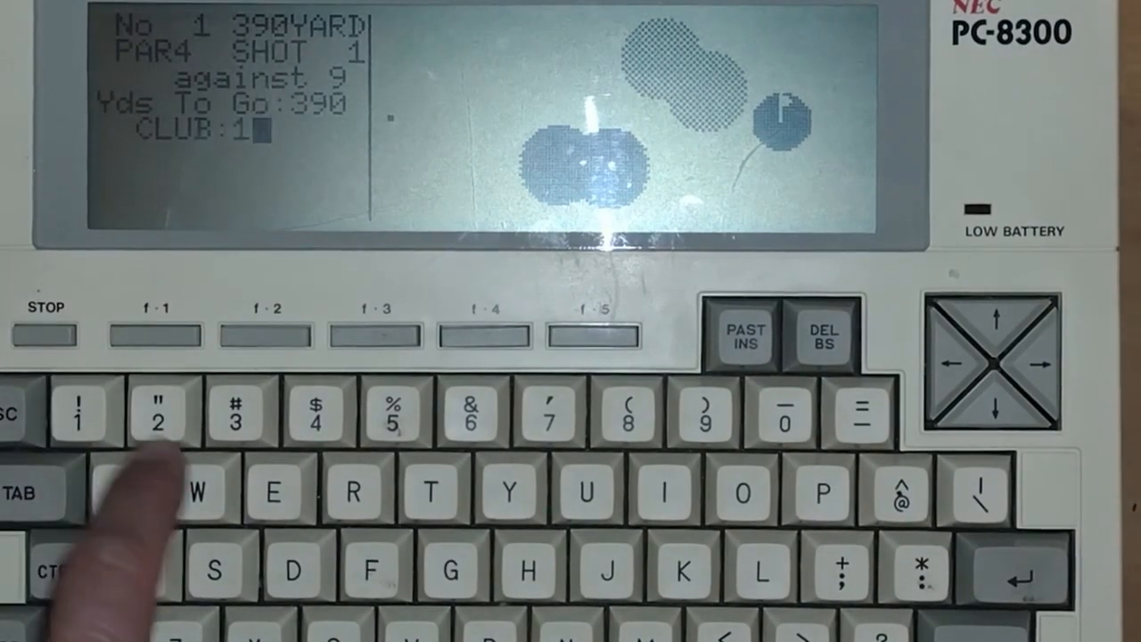
text(w)
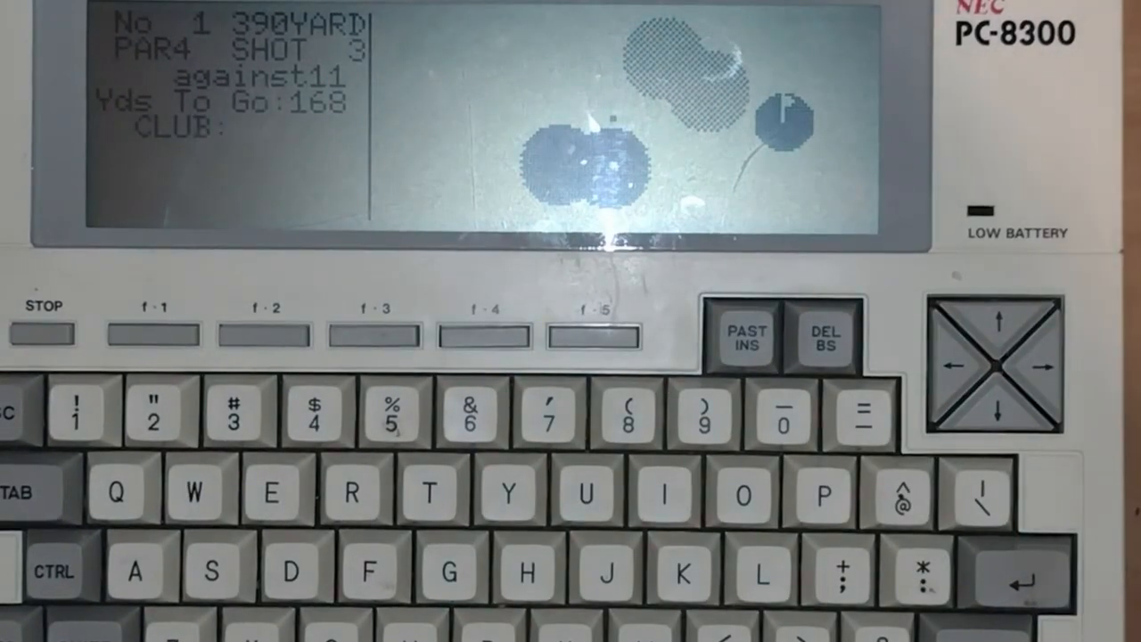
text(w)
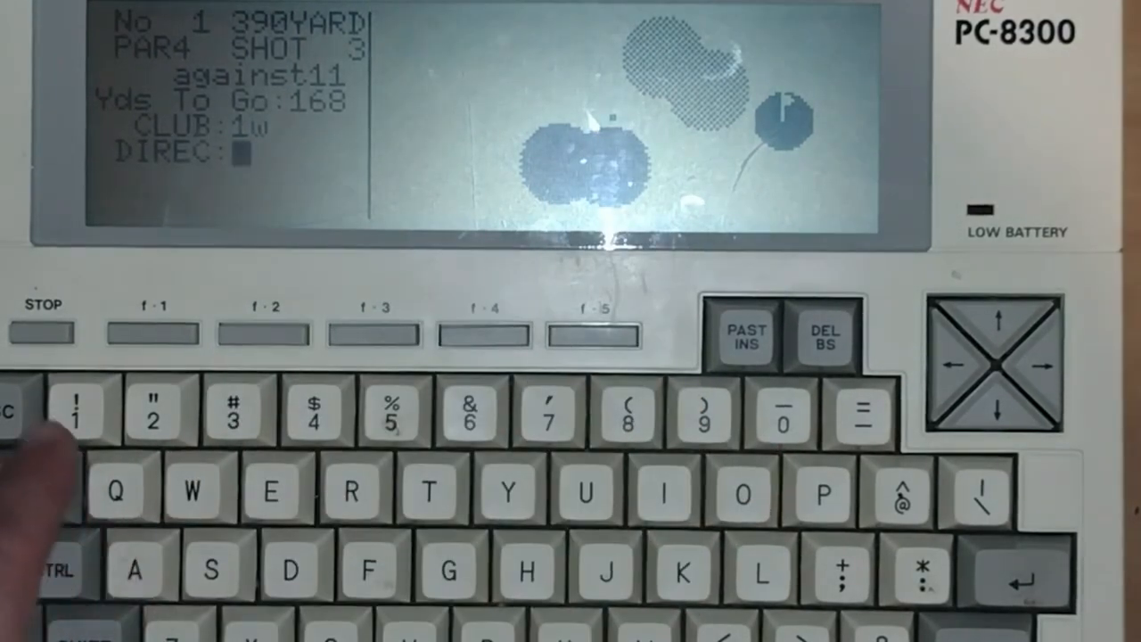
text(2)
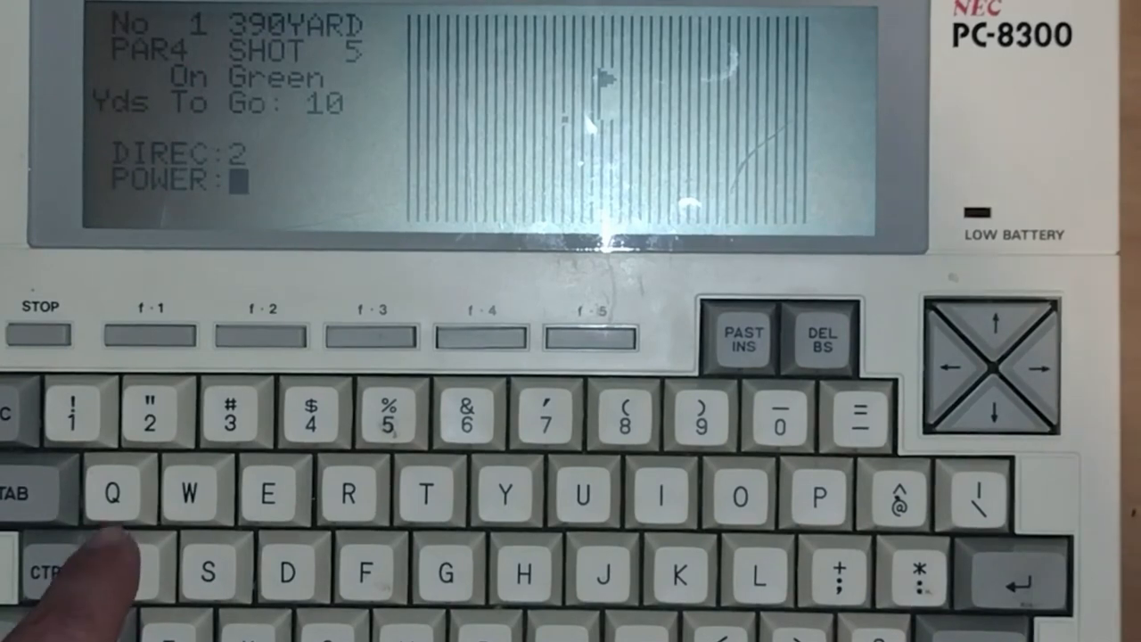
text(15)
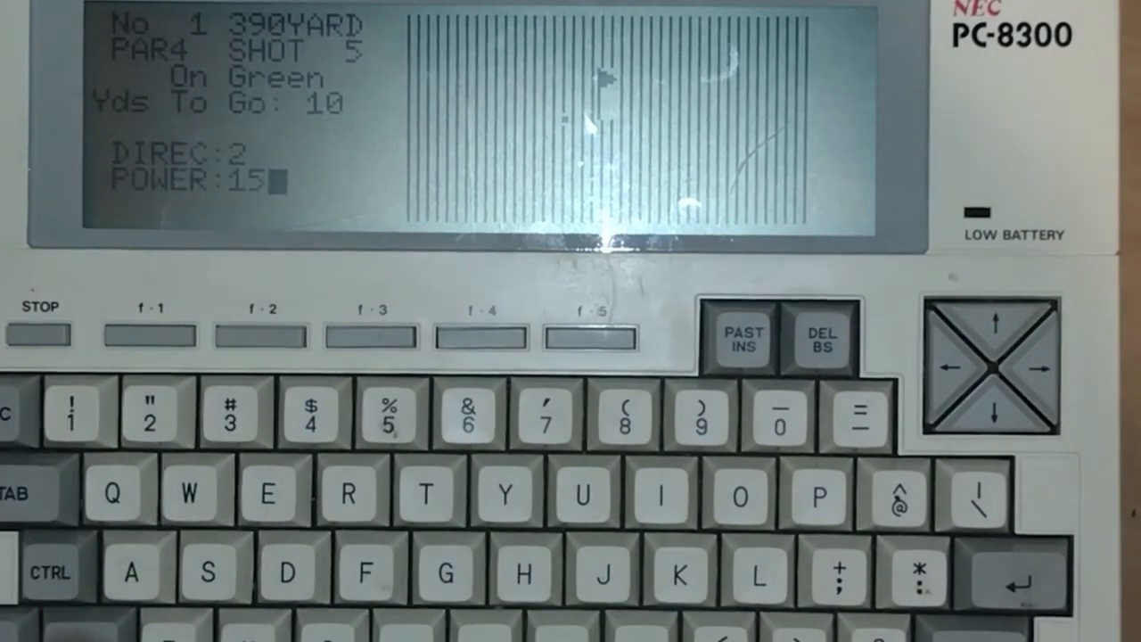